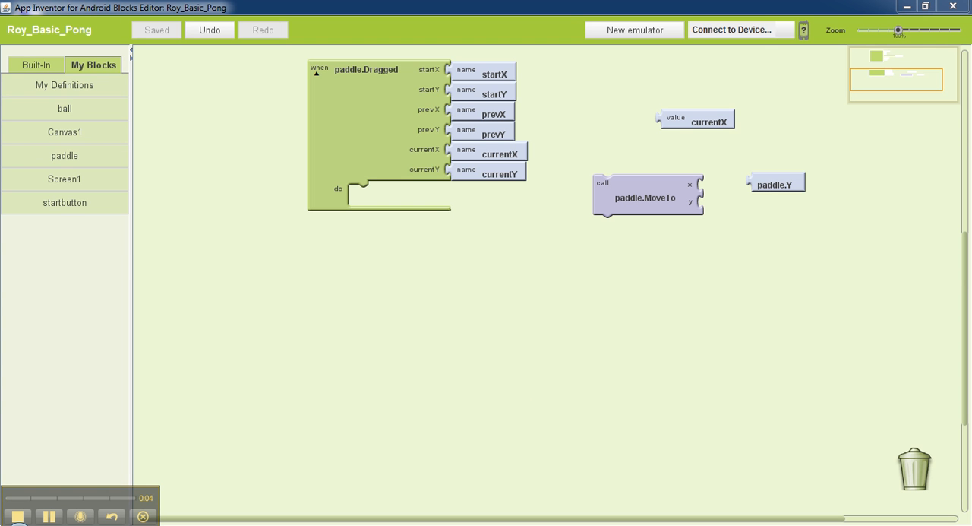
Reveal the ball component's blocks in My Blocks to get the ball.EdgeReached event
{"action": "scroll", "scroll_direction": "down", "scroll_amount": 3}
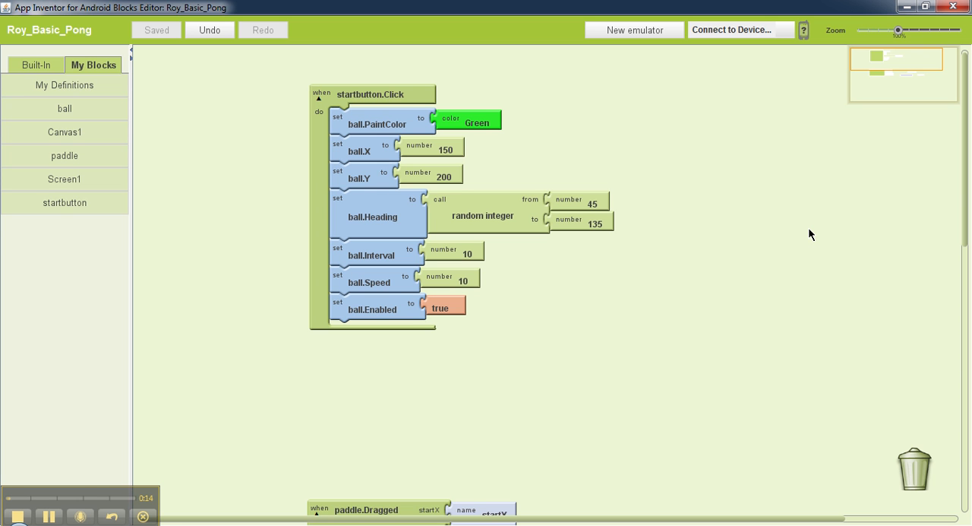
{"action": "mouse_move", "coordinate": [585, 138]}
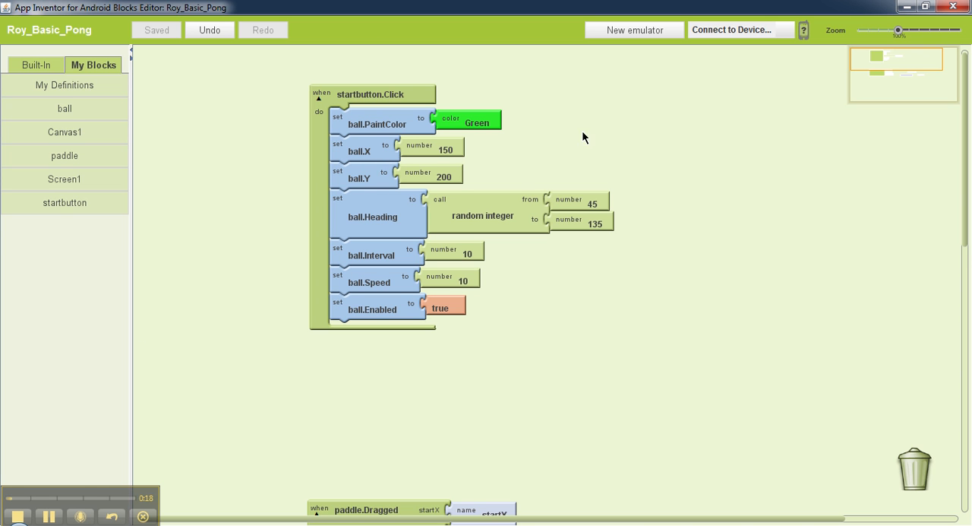
{"action": "scroll", "scroll_direction": "down", "scroll_amount": 3}
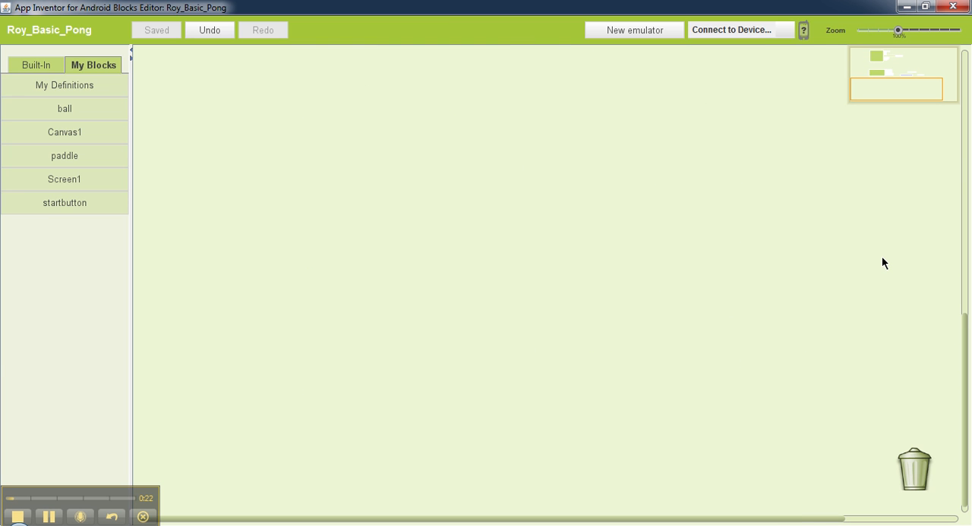
{"action": "mouse_move", "coordinate": [197, 121]}
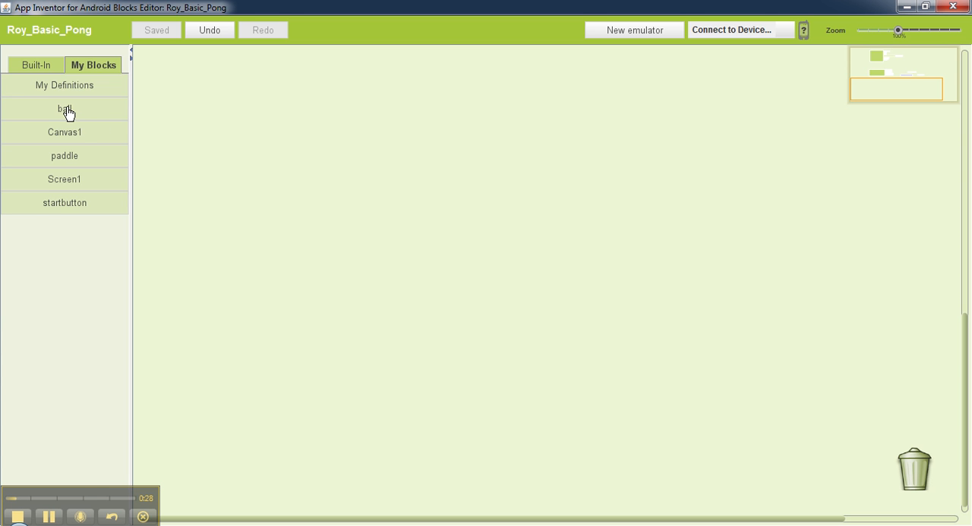
{"action": "left_click", "coordinate": [64, 109]}
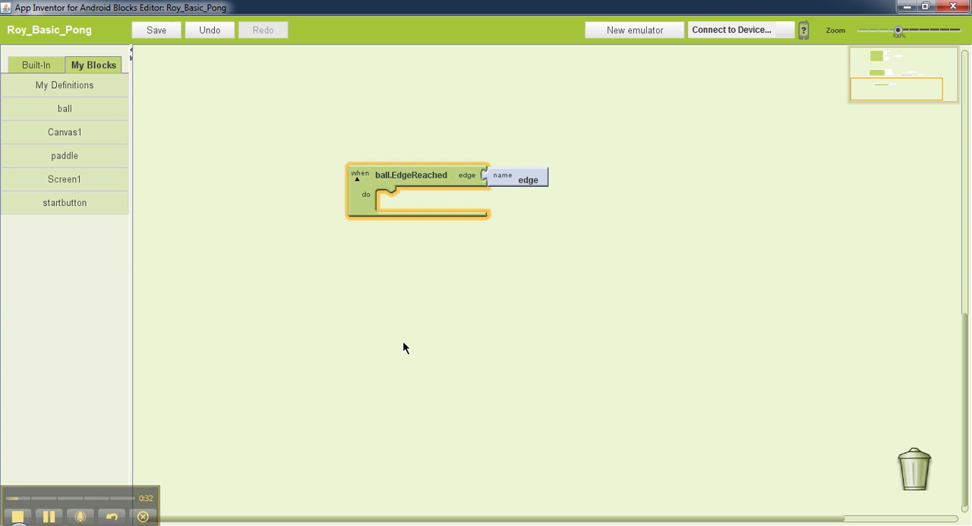
{"action": "mouse_move", "coordinate": [379, 222]}
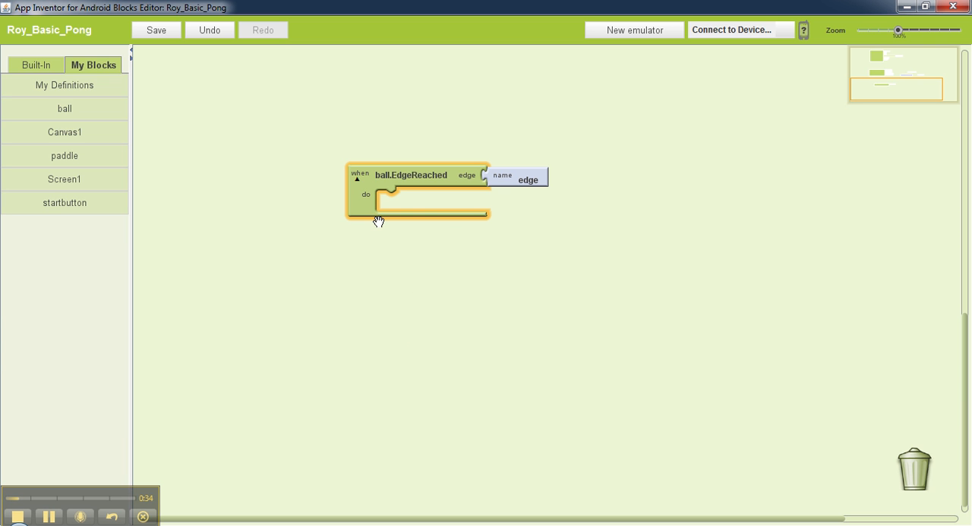
{"action": "mouse_move", "coordinate": [529, 179]}
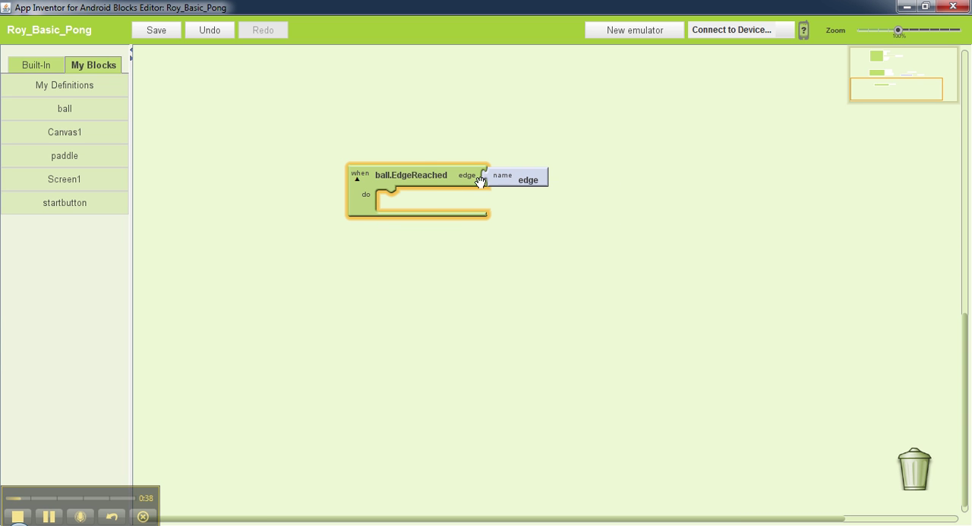
{"action": "mouse_move", "coordinate": [585, 350]}
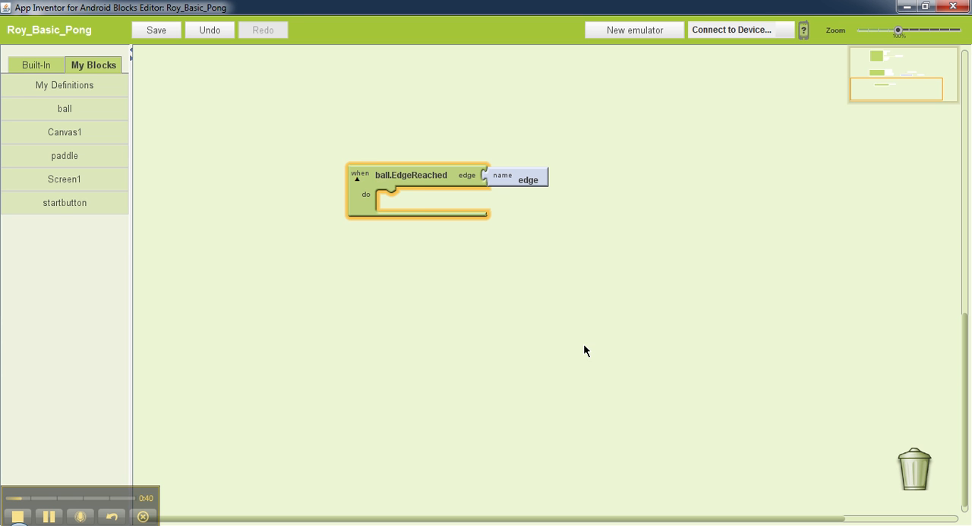
{"action": "mouse_move", "coordinate": [766, 145]}
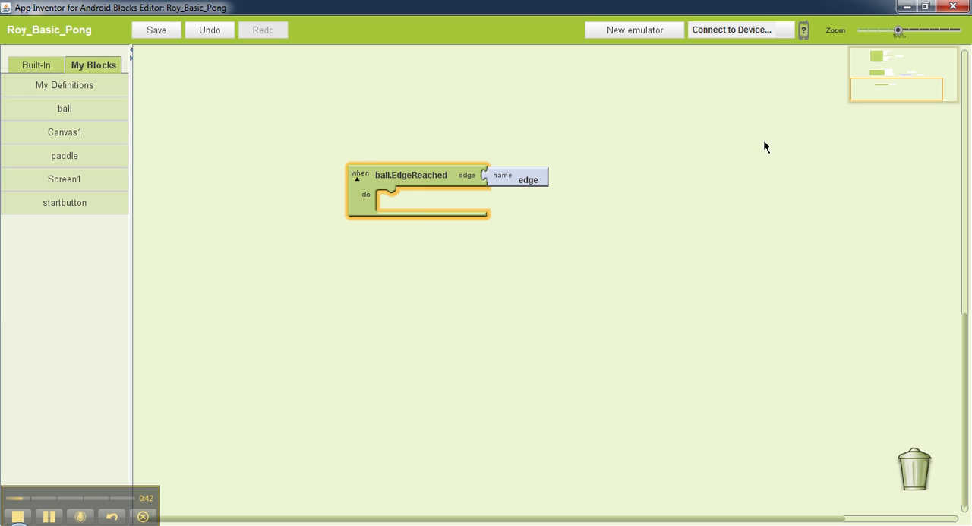
{"action": "left_click", "coordinate": [154, 30]}
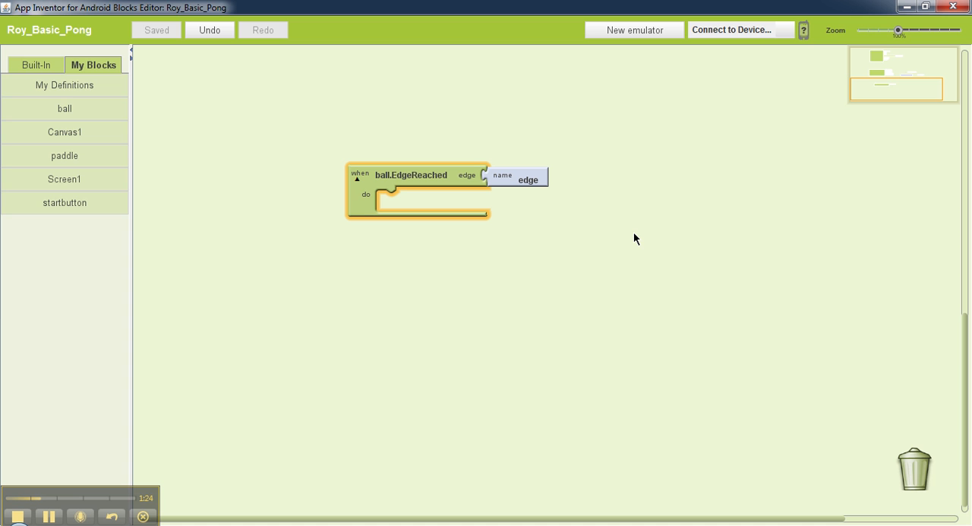
{"action": "mouse_move", "coordinate": [613, 301]}
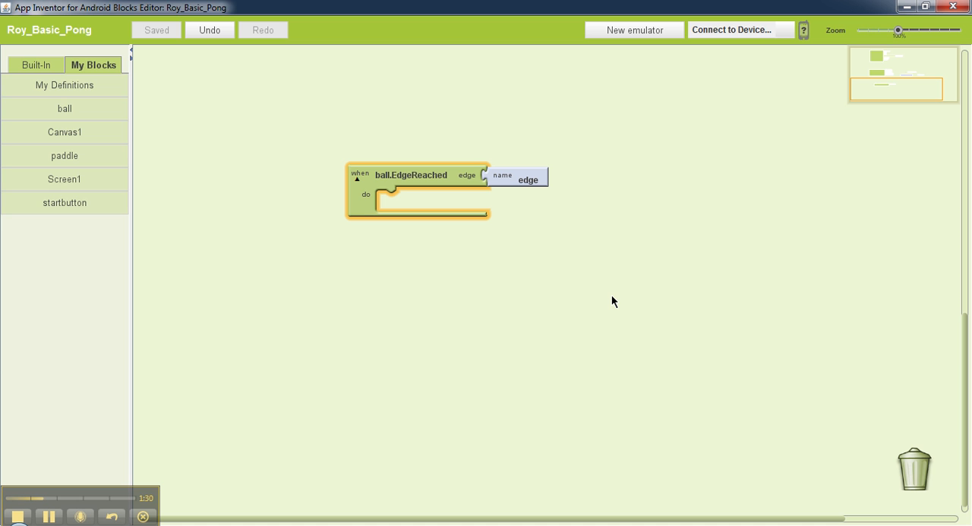
{"action": "mouse_move", "coordinate": [428, 377]}
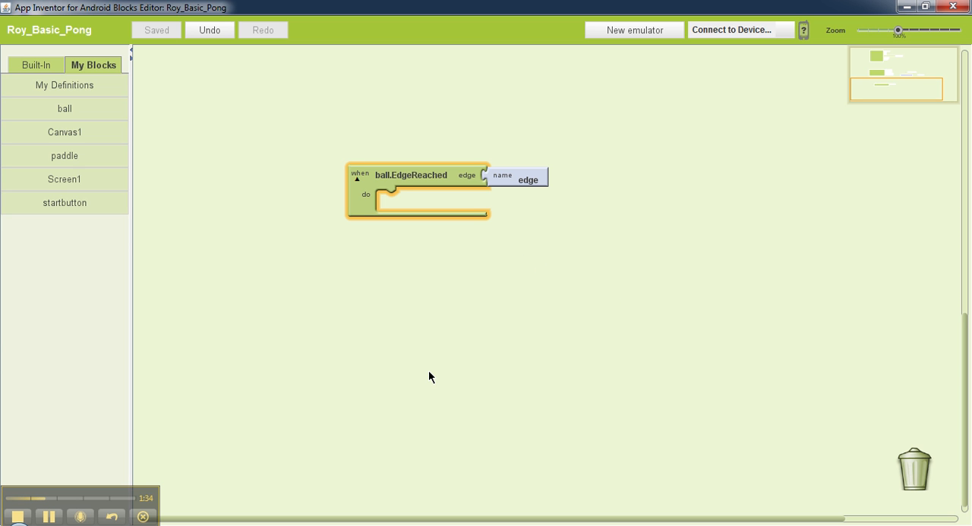
{"action": "mouse_move", "coordinate": [36, 64]}
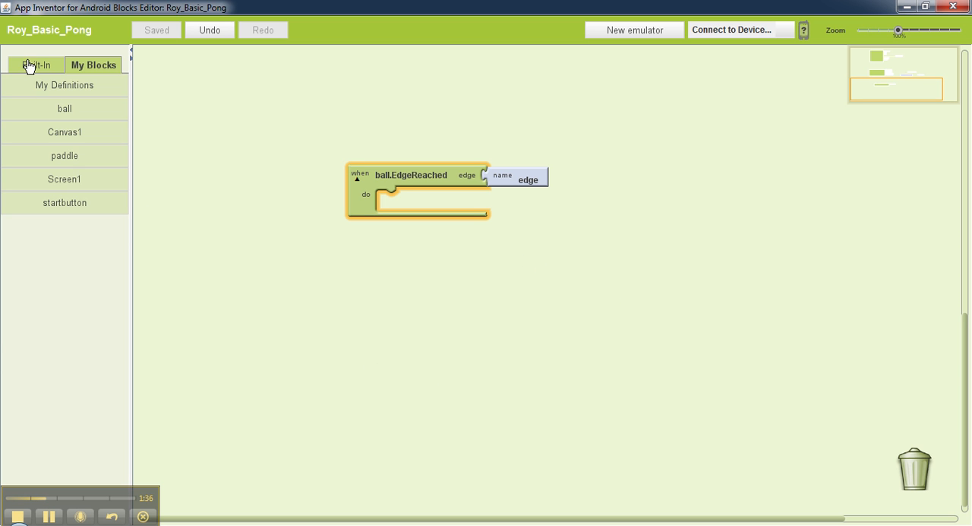
Bring an ifelse block from the Built-In Control drawer onto the canvas
{"action": "left_click", "coordinate": [36, 64]}
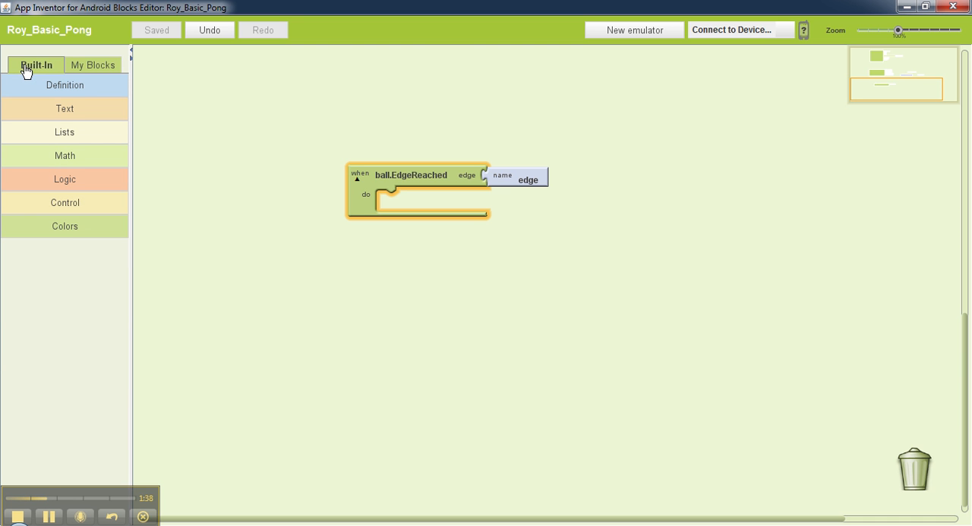
{"action": "mouse_move", "coordinate": [213, 218]}
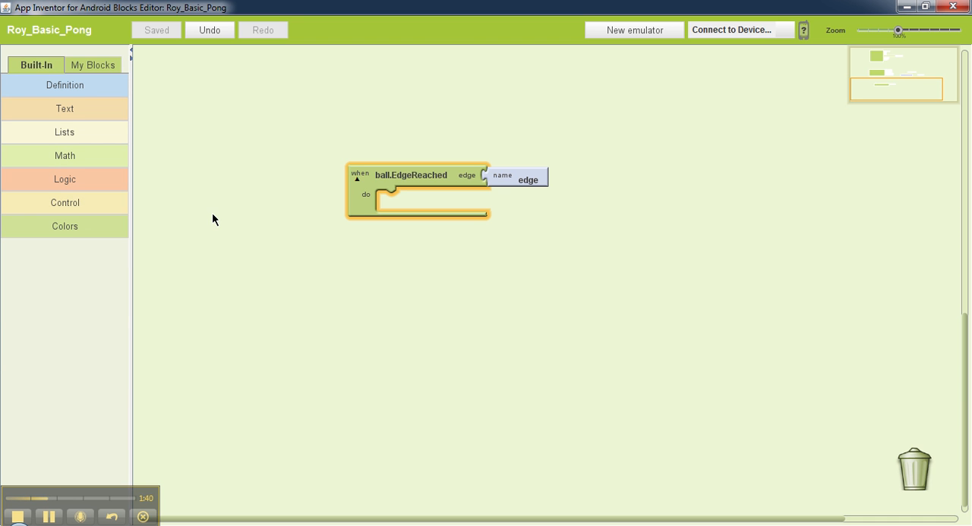
{"action": "mouse_move", "coordinate": [64, 180]}
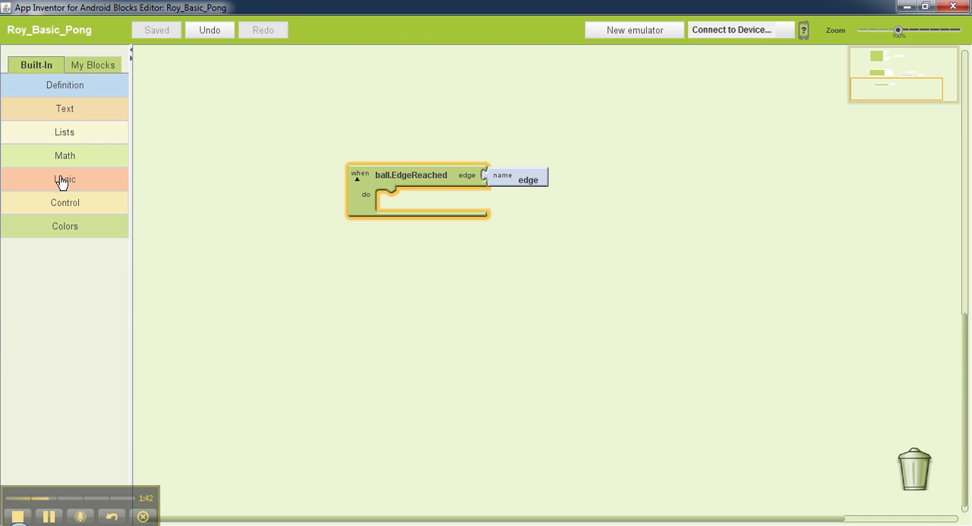
{"action": "left_click", "coordinate": [63, 202]}
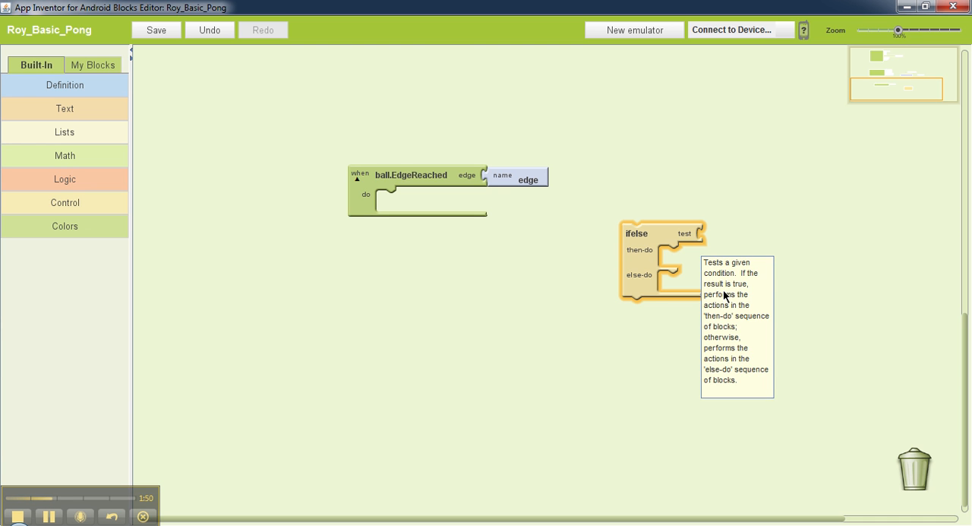
{"action": "mouse_move", "coordinate": [711, 213]}
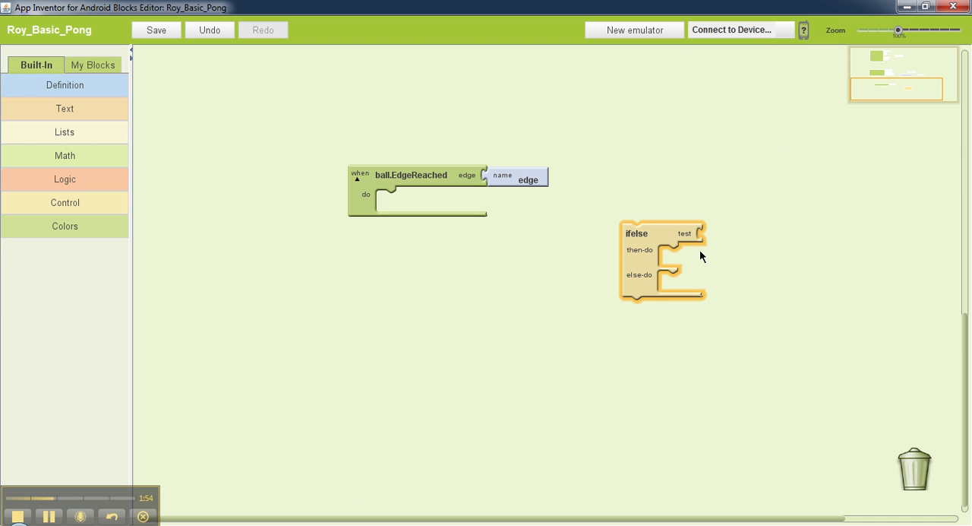
{"action": "mouse_move", "coordinate": [698, 285]}
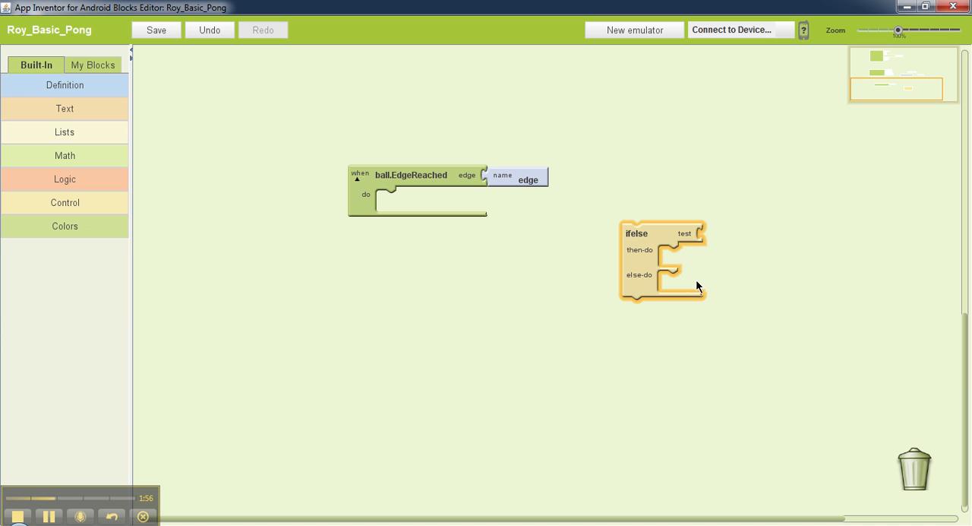
{"action": "left_click", "coordinate": [155, 31]}
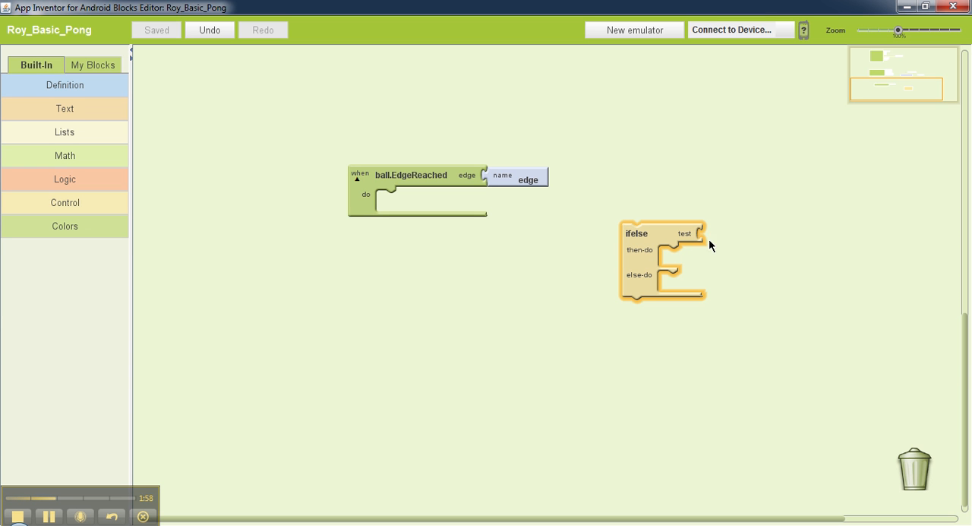
{"action": "mouse_move", "coordinate": [711, 237]}
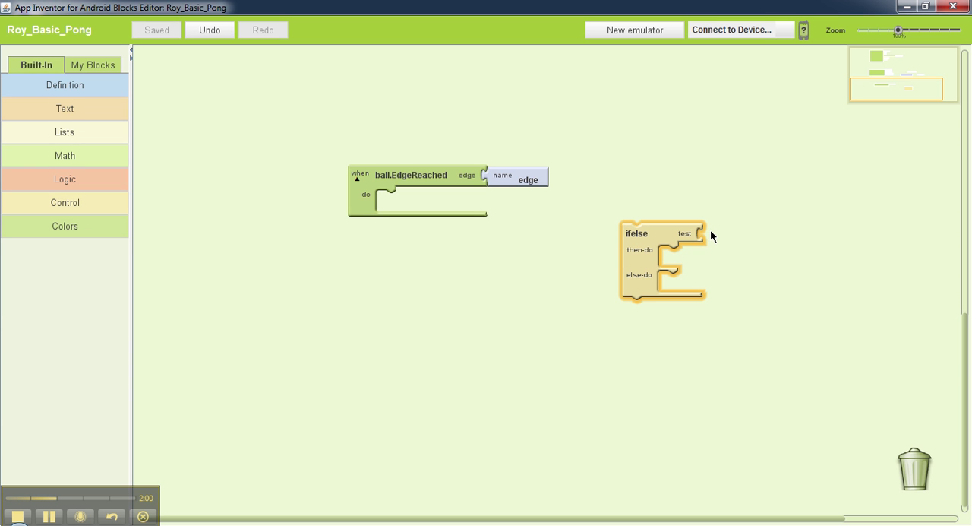
{"action": "mouse_move", "coordinate": [638, 267]}
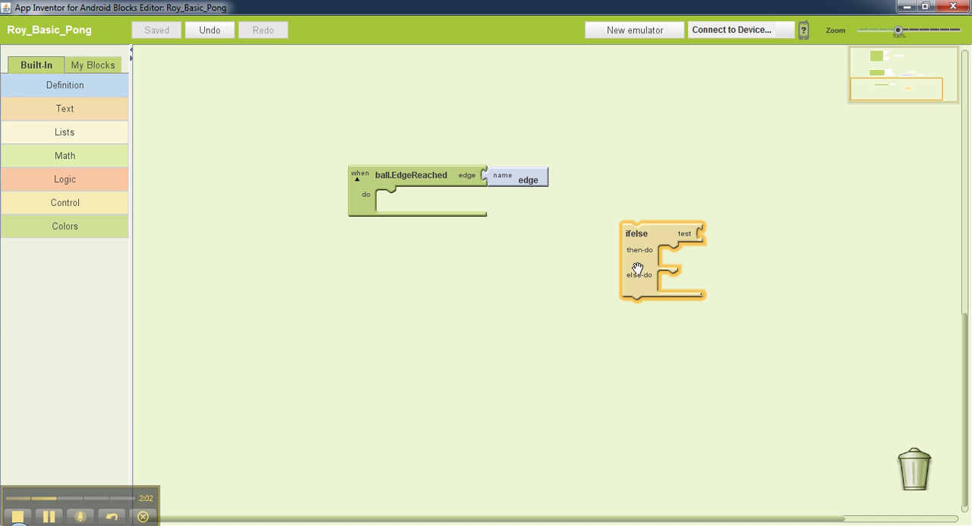
{"action": "mouse_move", "coordinate": [701, 235]}
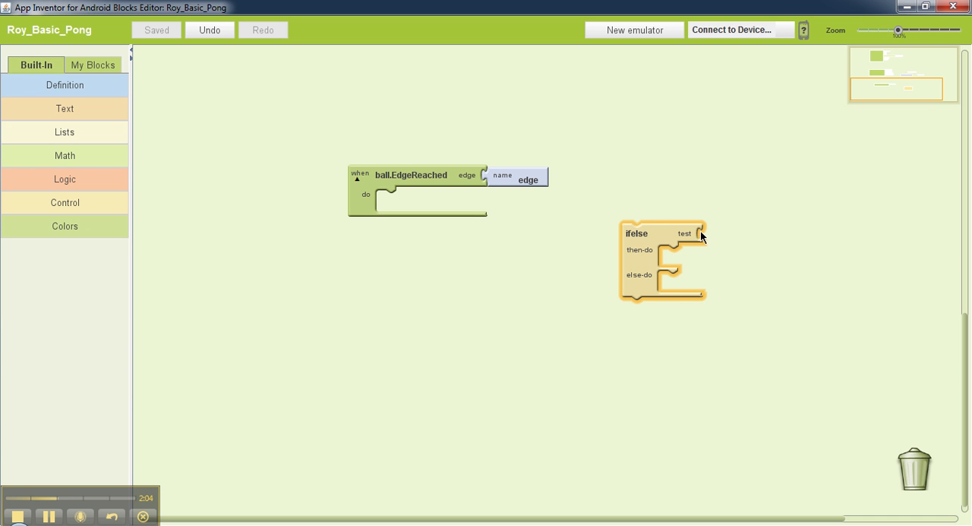
{"action": "mouse_move", "coordinate": [655, 304]}
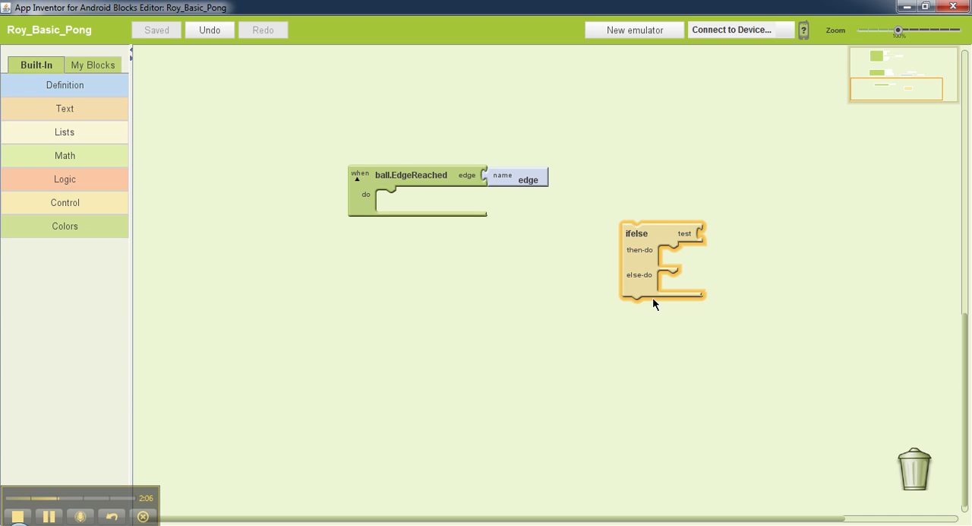
{"action": "mouse_move", "coordinate": [662, 247]}
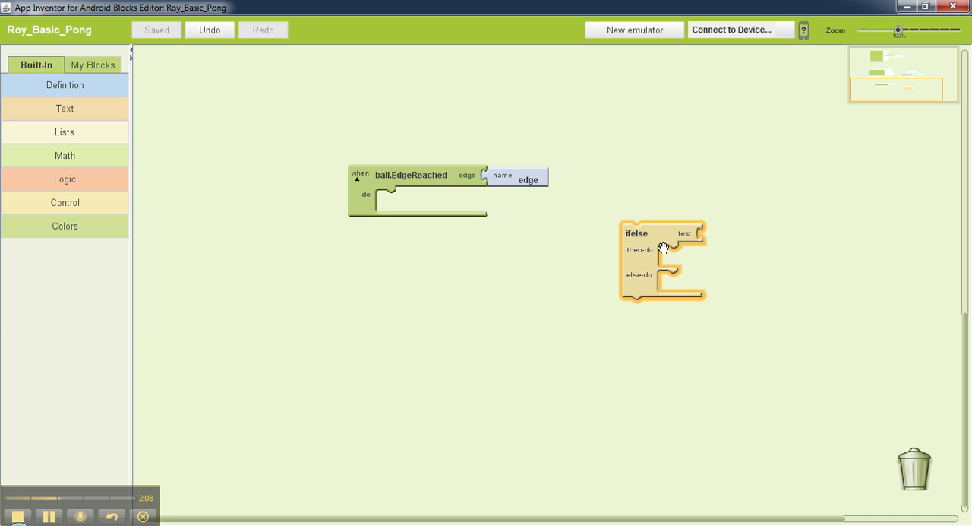
{"action": "mouse_move", "coordinate": [279, 272]}
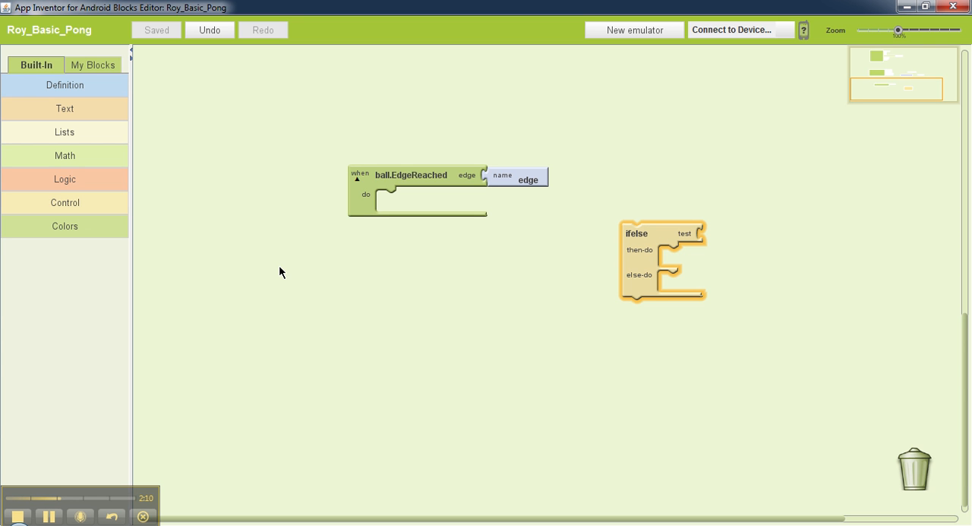
{"action": "mouse_move", "coordinate": [766, 226]}
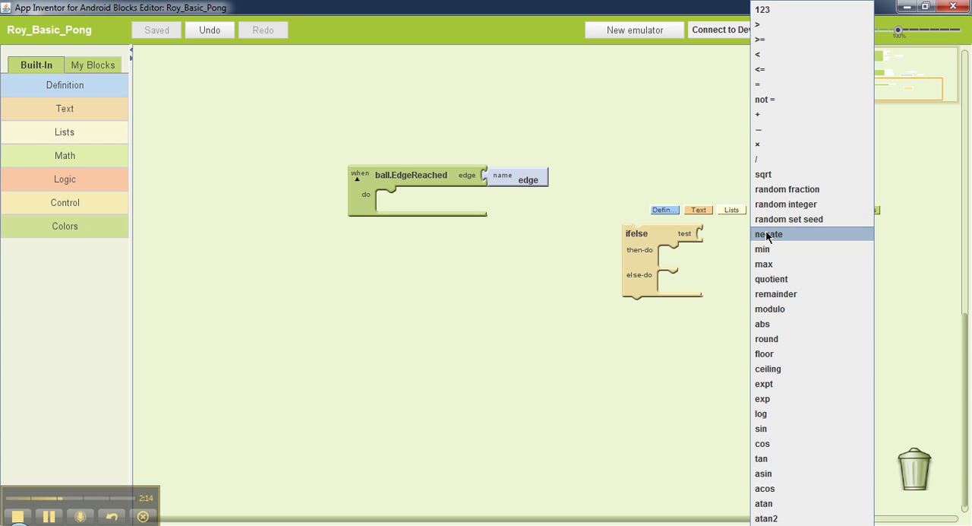
{"action": "mouse_move", "coordinate": [783, 83]}
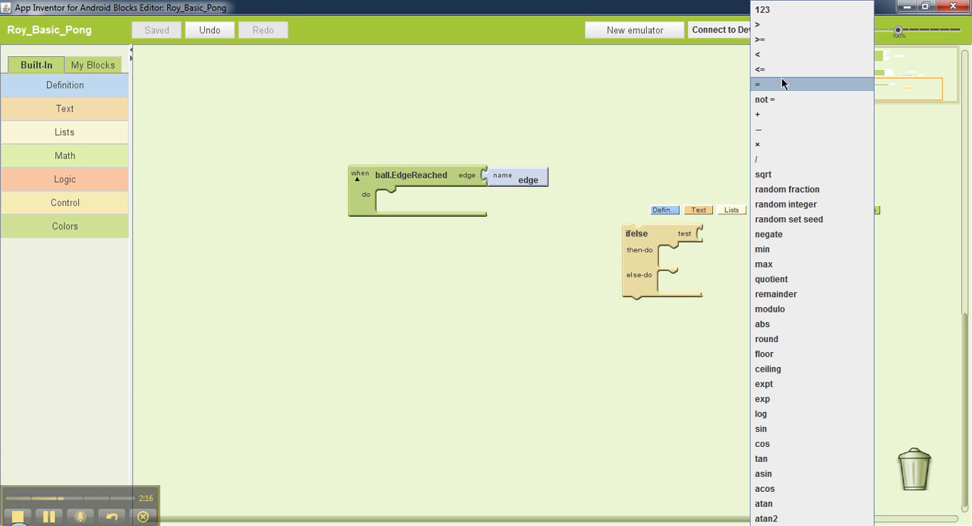
Create a Math not = comparison block via the canvas context menu
{"action": "left_click", "coordinate": [765, 100]}
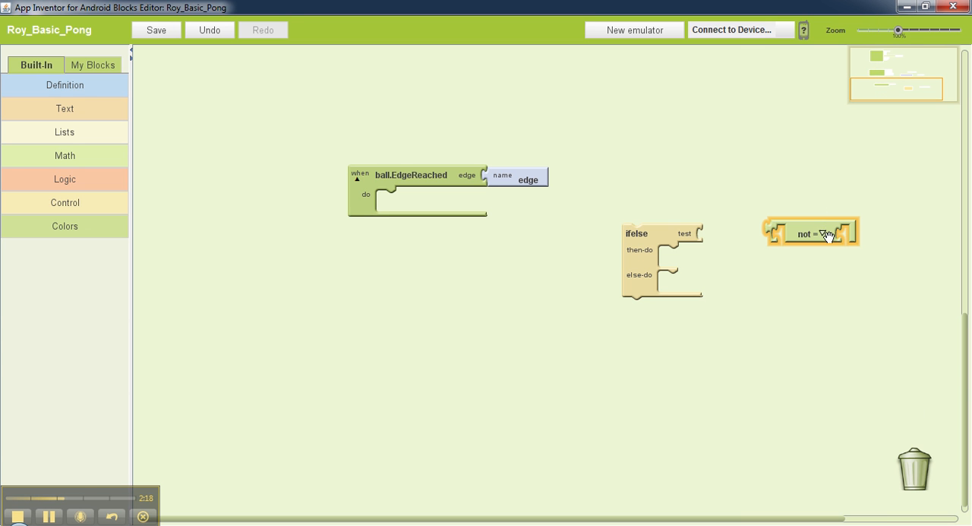
{"action": "right_click", "coordinate": [811, 234]}
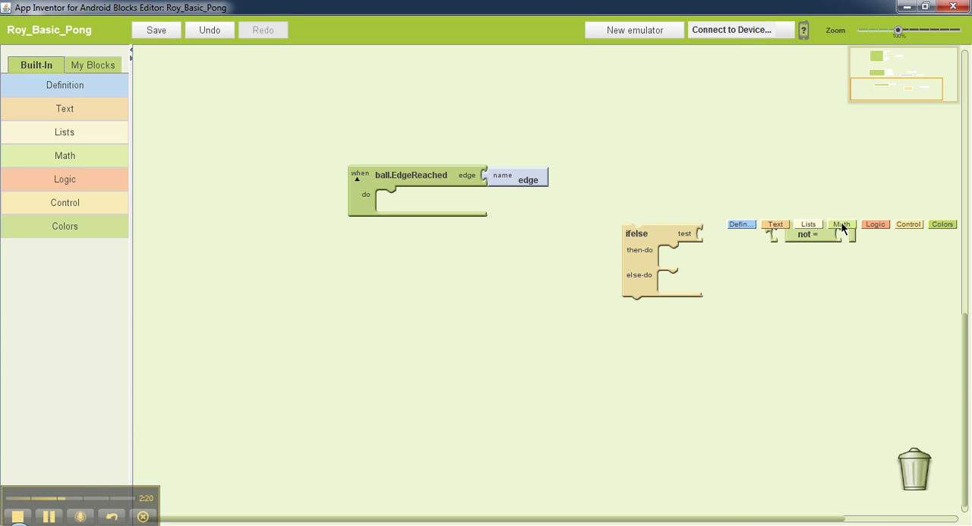
{"action": "left_click", "coordinate": [842, 223]}
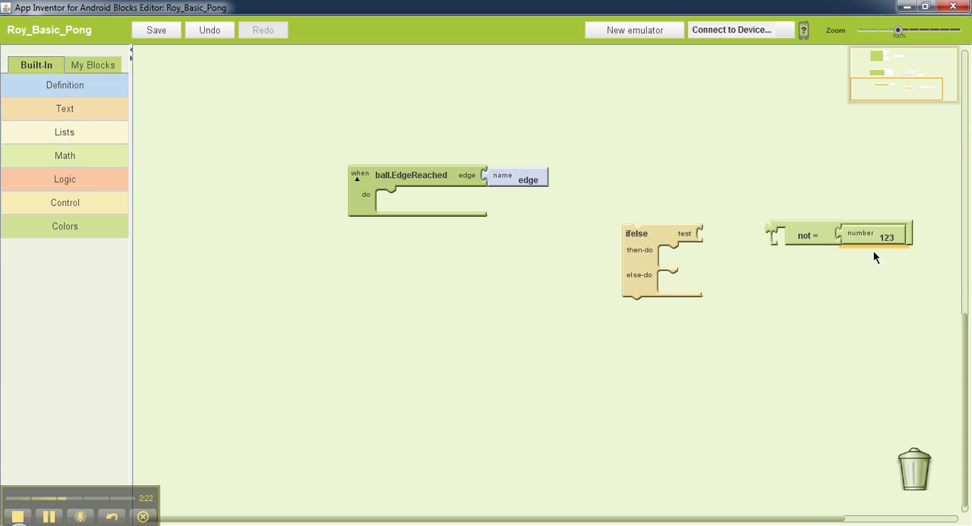
{"action": "mouse_move", "coordinate": [887, 236]}
{"action": "type", "text": "-1"}
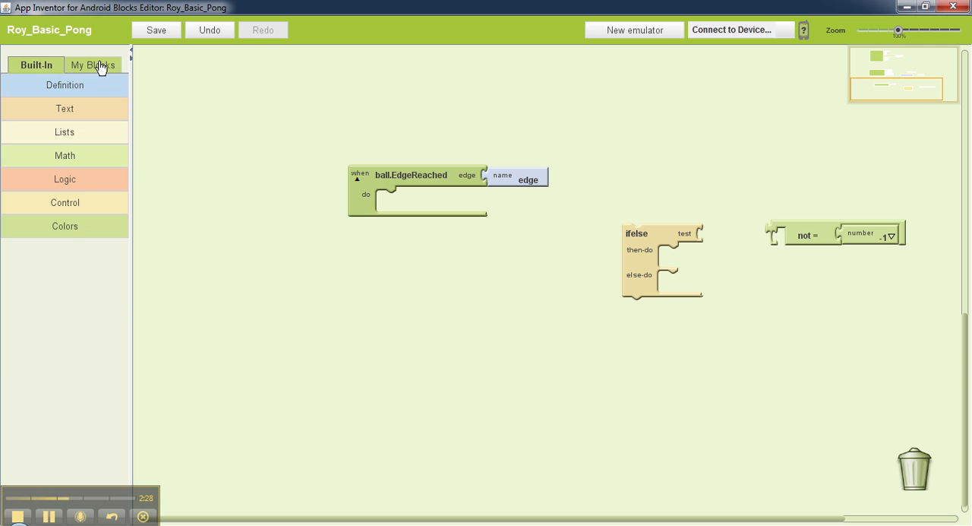
Fill the comparison's left side with edge from My Definitions and snap it into the ifelse test
{"action": "left_click", "coordinate": [92, 64]}
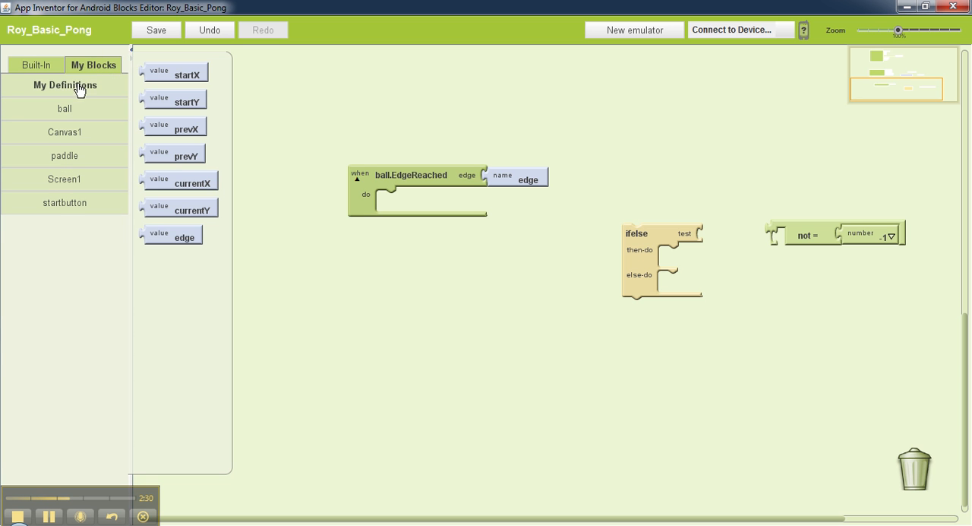
{"action": "mouse_move", "coordinate": [158, 240]}
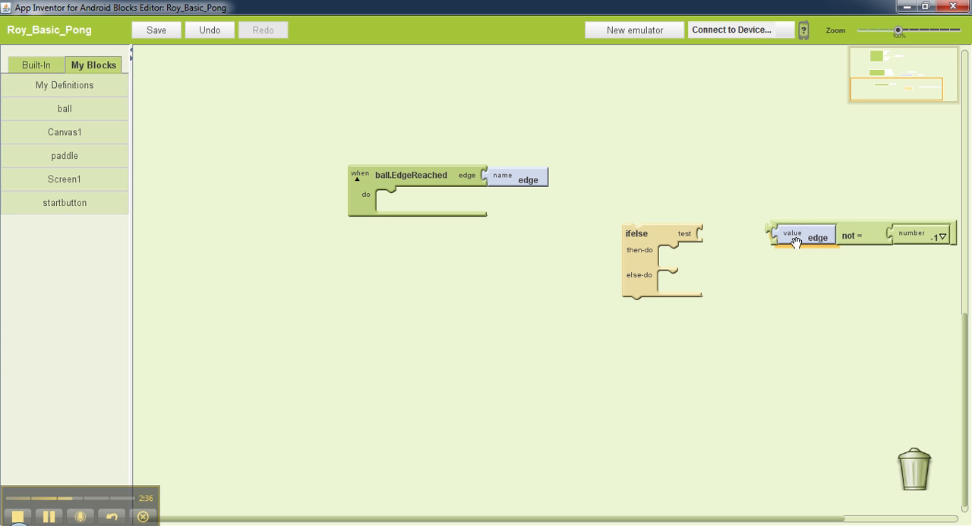
{"action": "left_click_drag", "start_coordinate": [792, 234], "coordinate": [802, 231]}
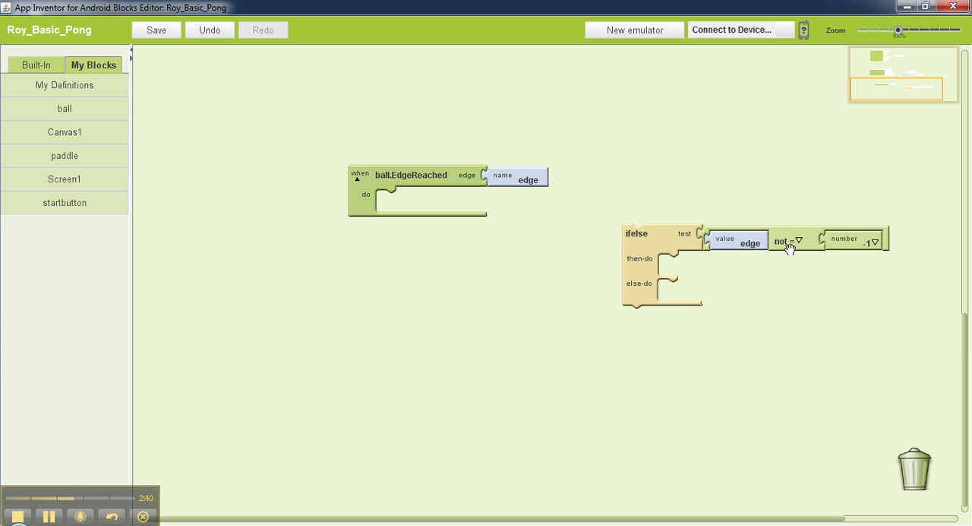
{"action": "left_click", "coordinate": [788, 240]}
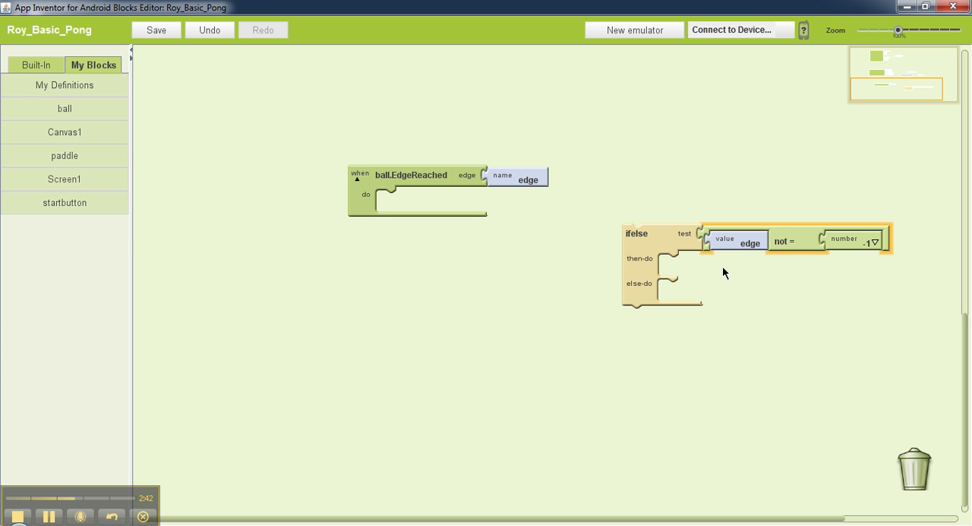
{"action": "mouse_move", "coordinate": [690, 270]}
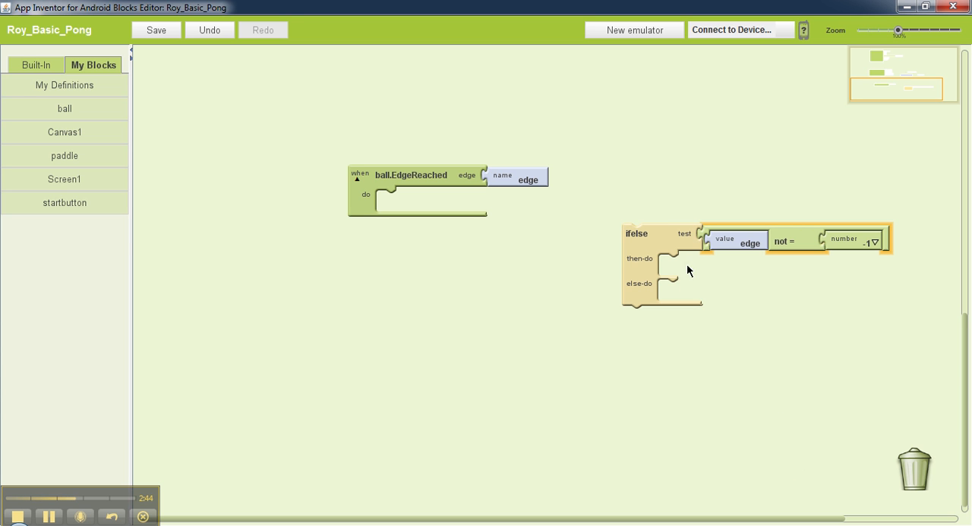
{"action": "mouse_move", "coordinate": [664, 296]}
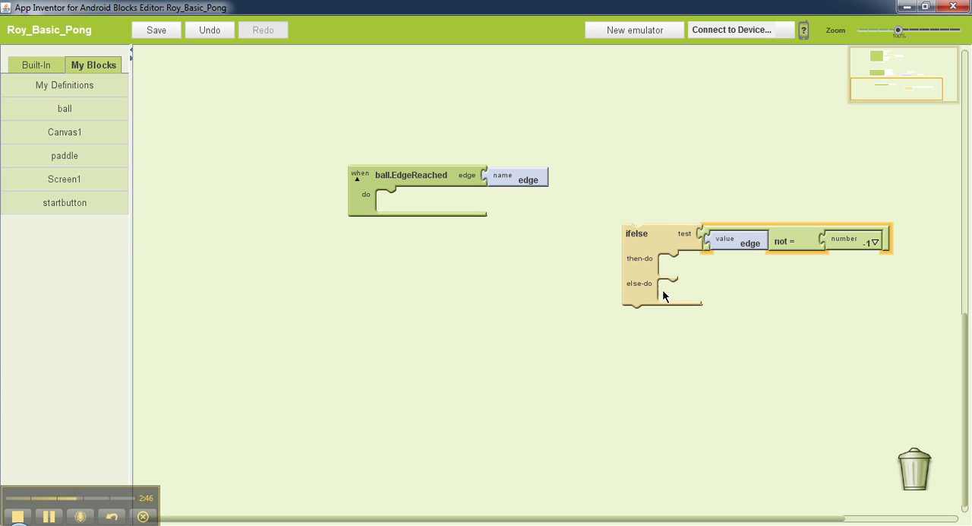
{"action": "mouse_move", "coordinate": [925, 262]}
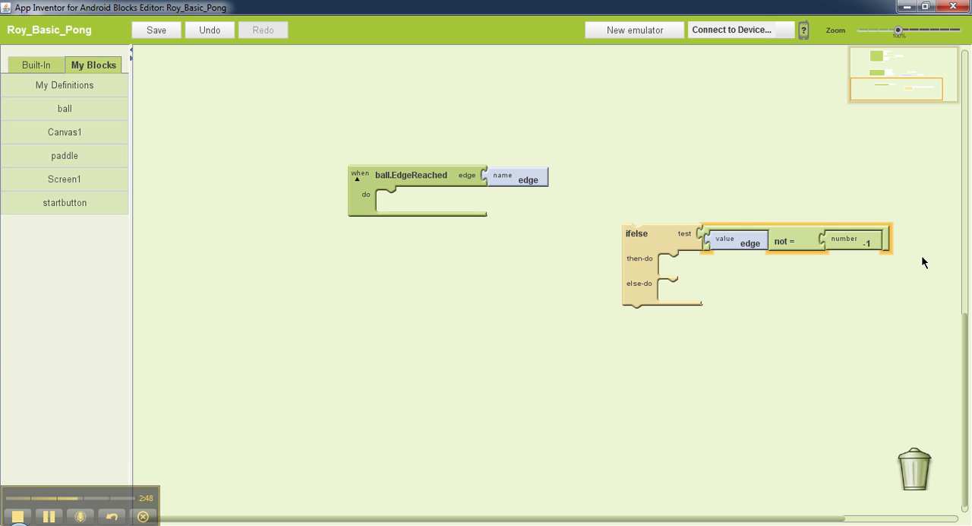
{"action": "mouse_move", "coordinate": [832, 268]}
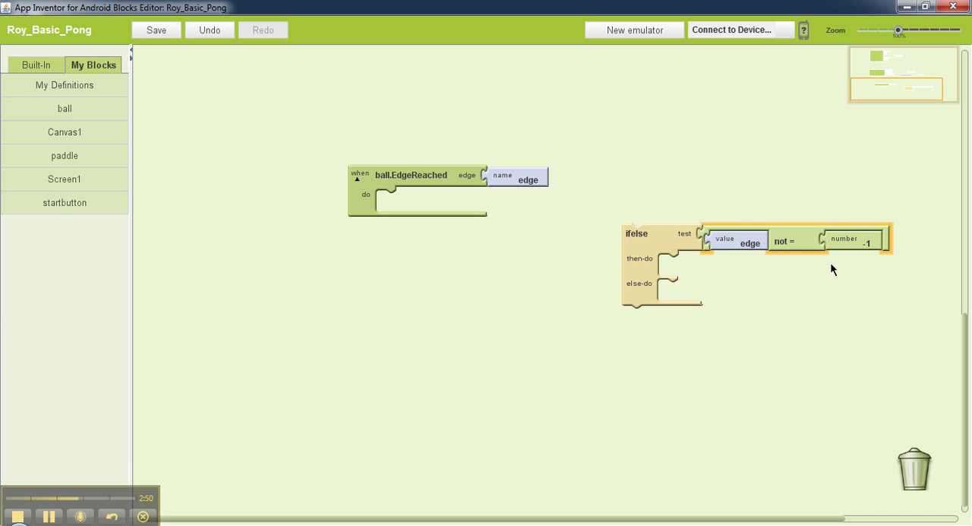
Save the Roy_Basic_Pong project
{"action": "left_click", "coordinate": [155, 31]}
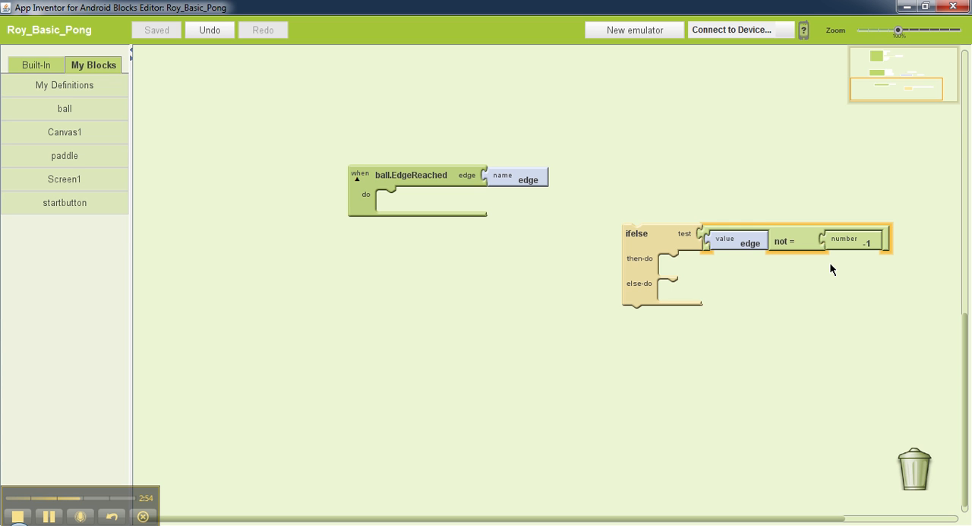
{"action": "mouse_move", "coordinate": [422, 383]}
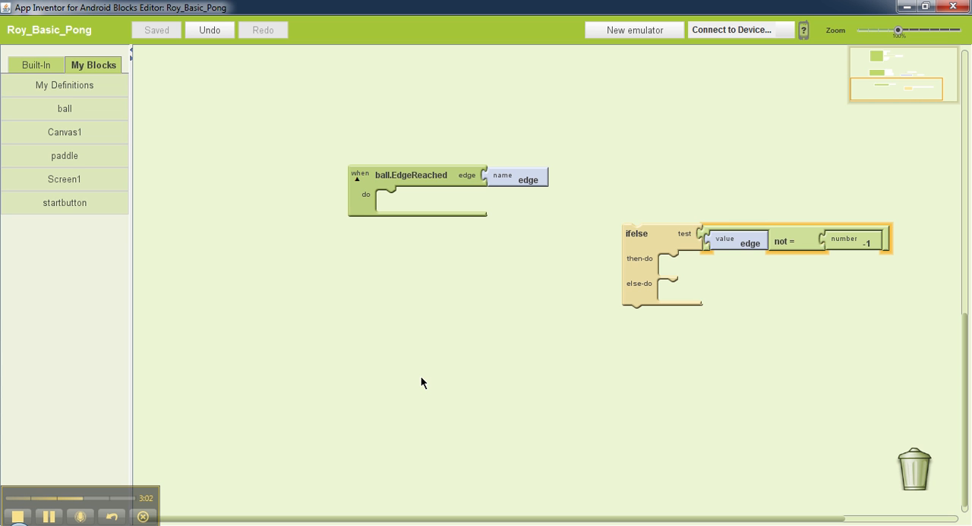
{"action": "mouse_move", "coordinate": [852, 318]}
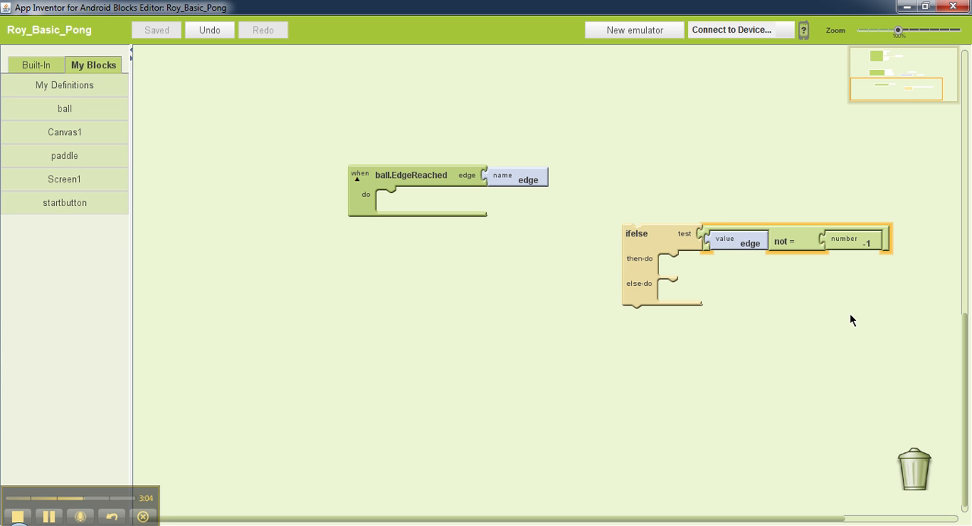
{"action": "mouse_move", "coordinate": [771, 274]}
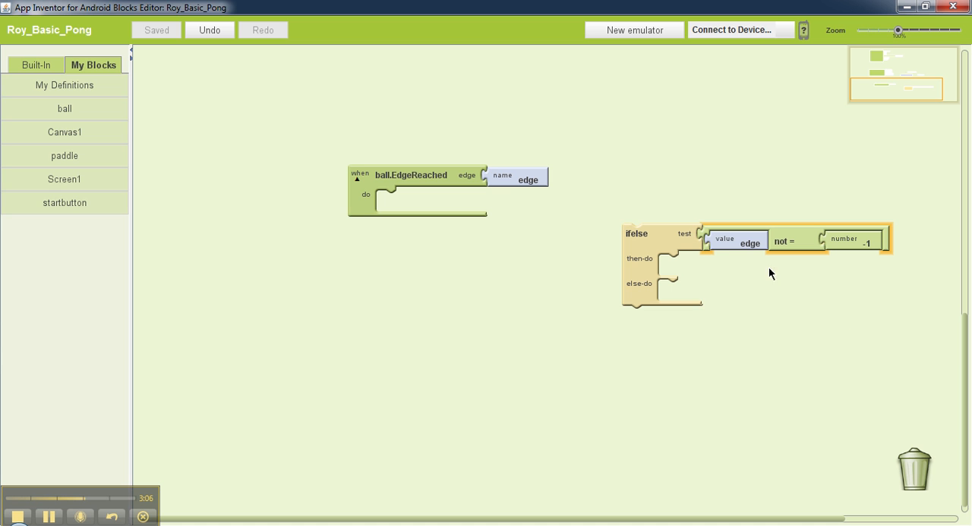
{"action": "mouse_move", "coordinate": [832, 304]}
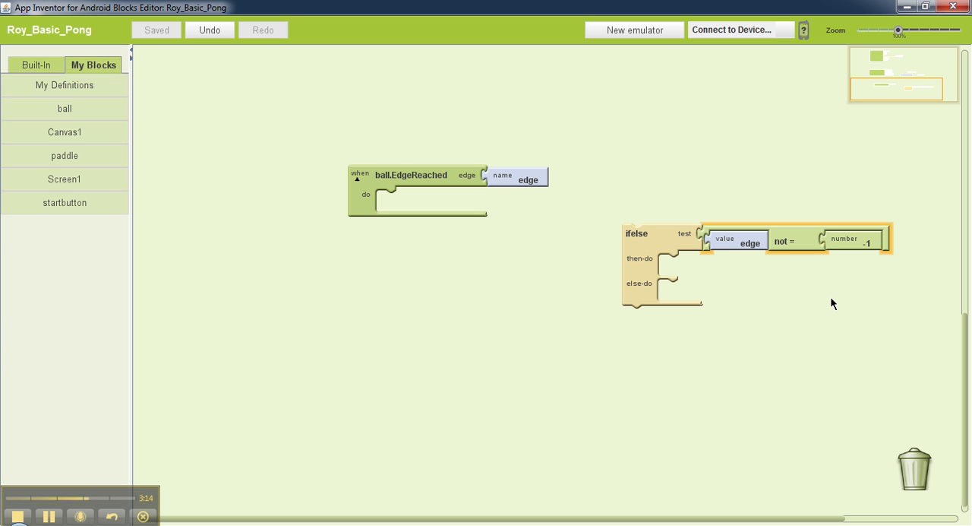
{"action": "mouse_move", "coordinate": [3, 237]}
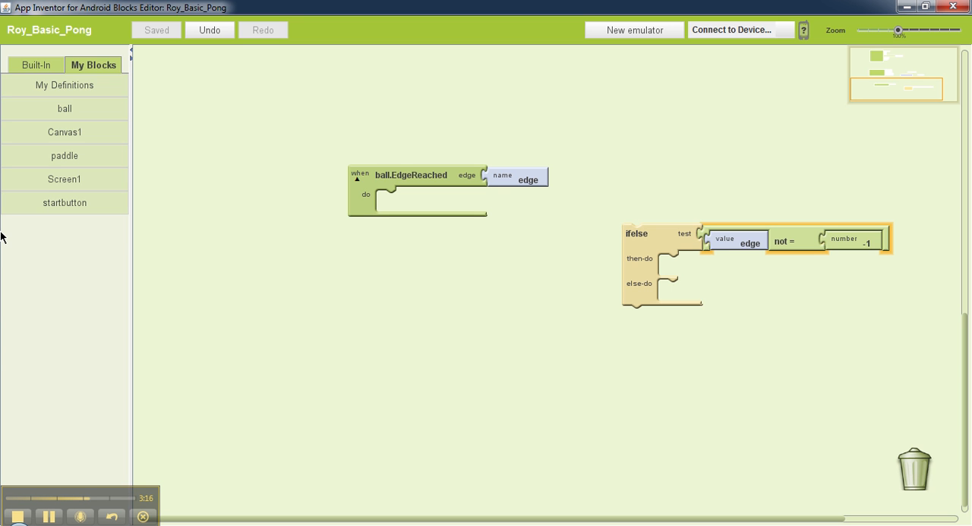
Place a set ball.Enabled block and give it the logic value false
{"action": "left_click", "coordinate": [64, 110]}
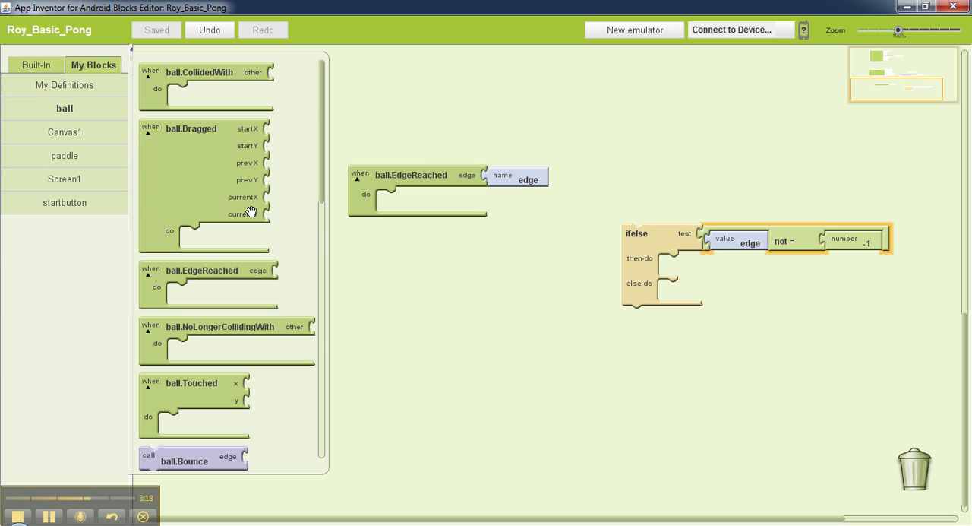
{"action": "scroll", "scroll_direction": "down", "scroll_amount": 3}
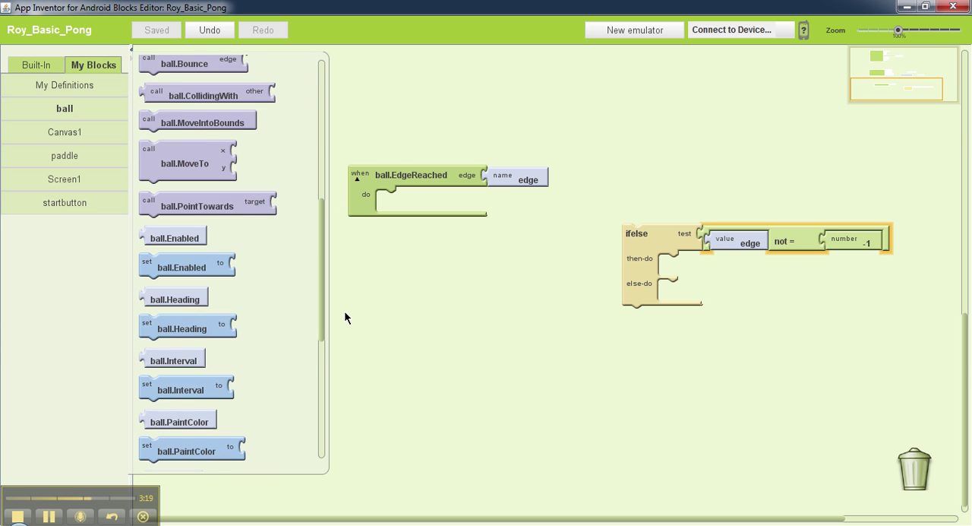
{"action": "scroll", "scroll_direction": "down", "scroll_amount": 3}
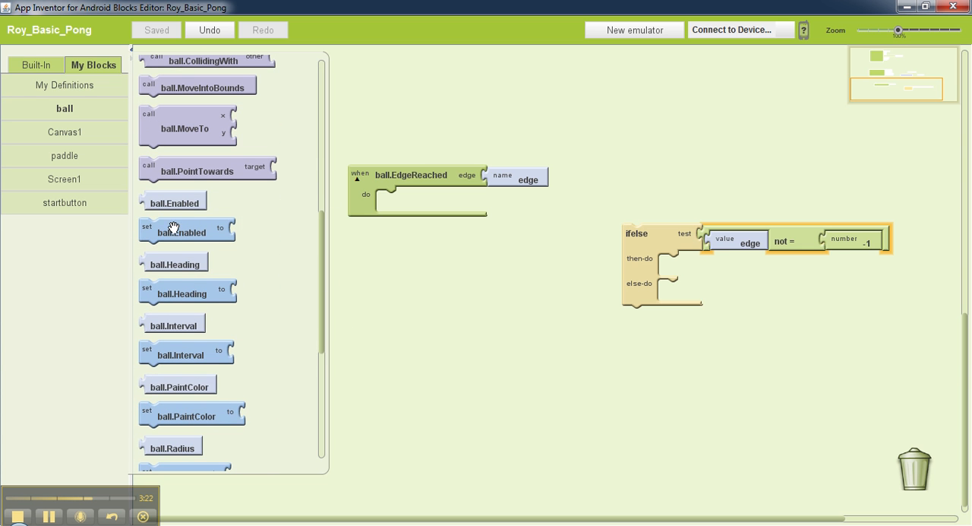
{"action": "left_click_drag", "start_coordinate": [186, 231], "coordinate": [280, 392]}
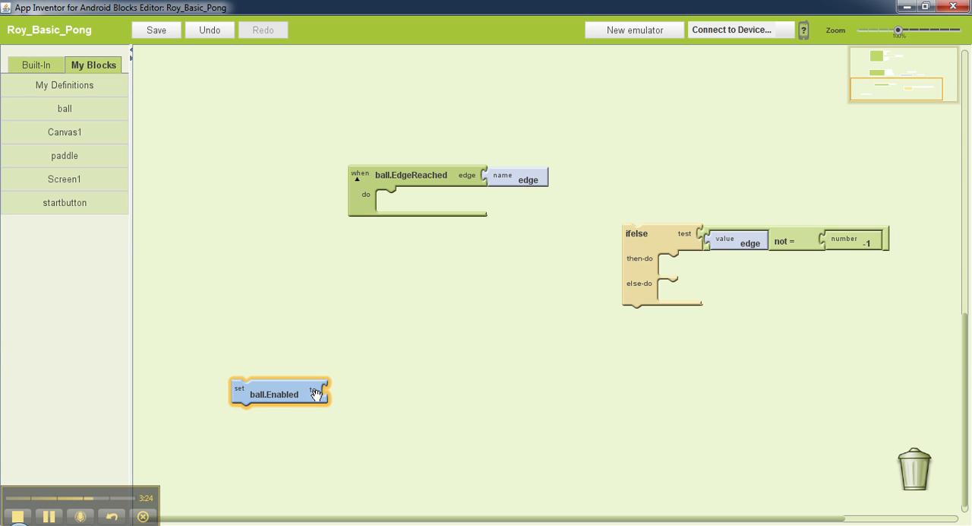
{"action": "left_click", "coordinate": [355, 378]}
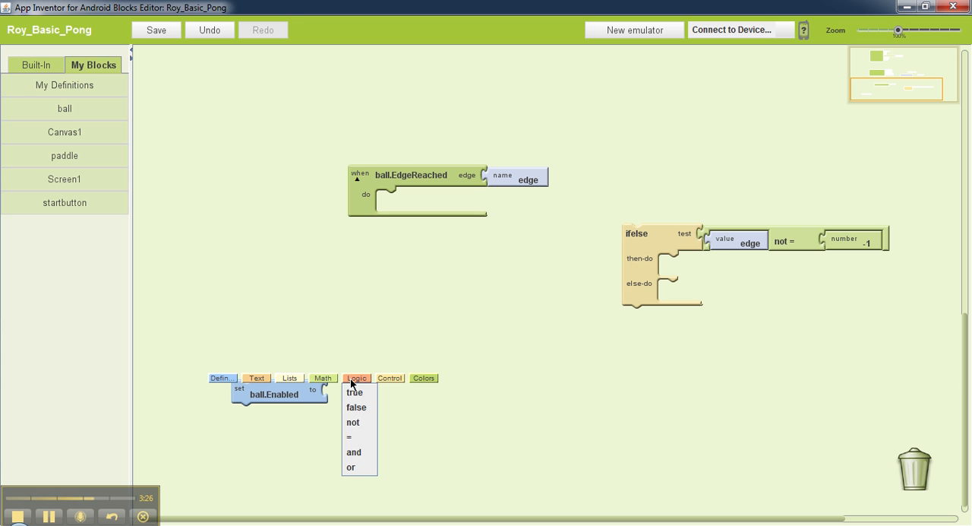
{"action": "left_click", "coordinate": [355, 407]}
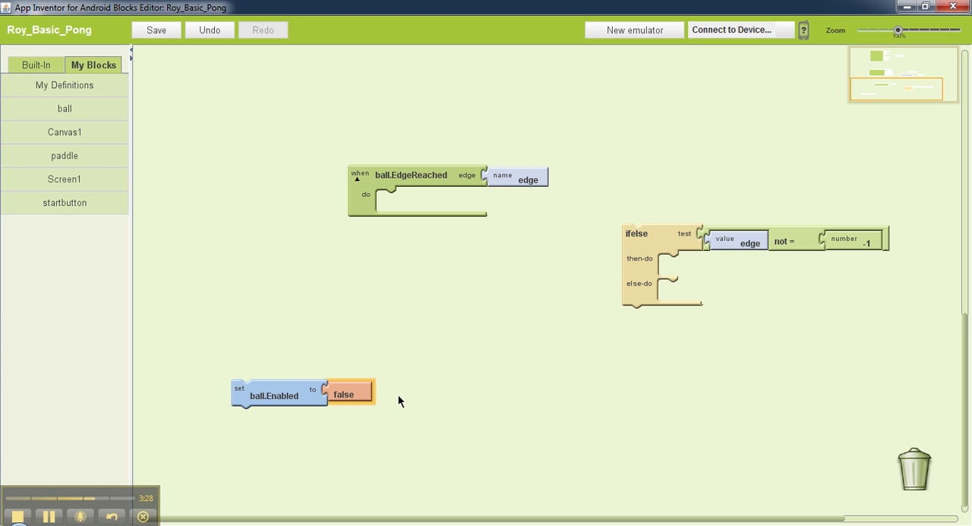
{"action": "mouse_move", "coordinate": [220, 242]}
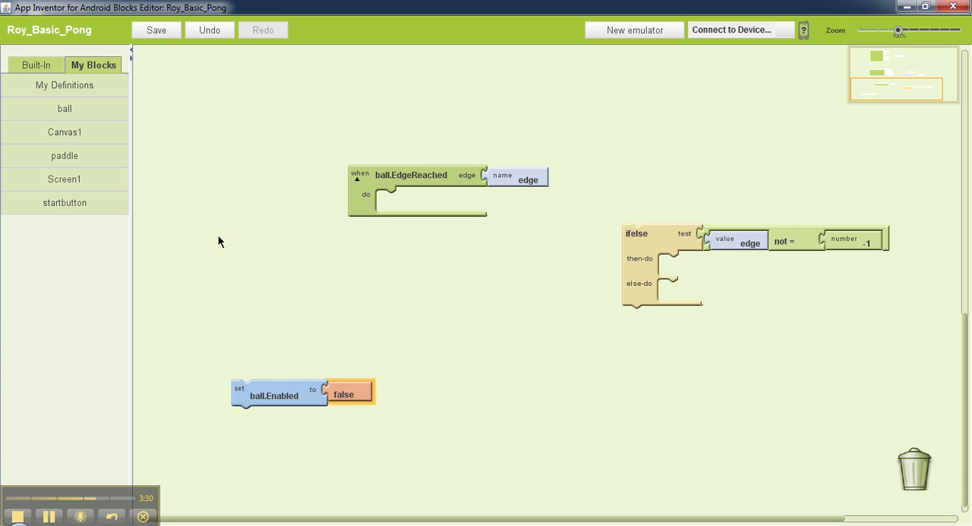
Place a call ball.Bounce block with edge plugged into its edge socket
{"action": "left_click", "coordinate": [64, 108]}
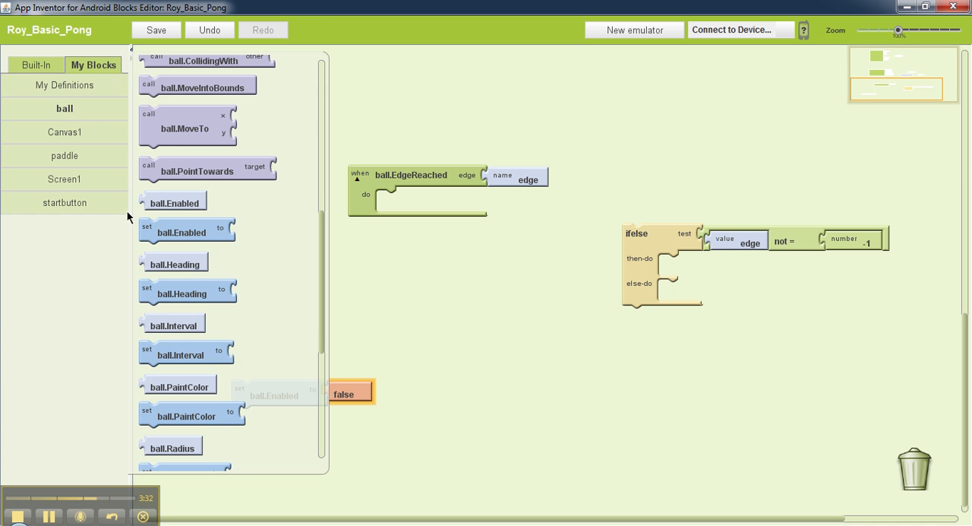
{"action": "scroll", "scroll_direction": "up", "scroll_amount": 3}
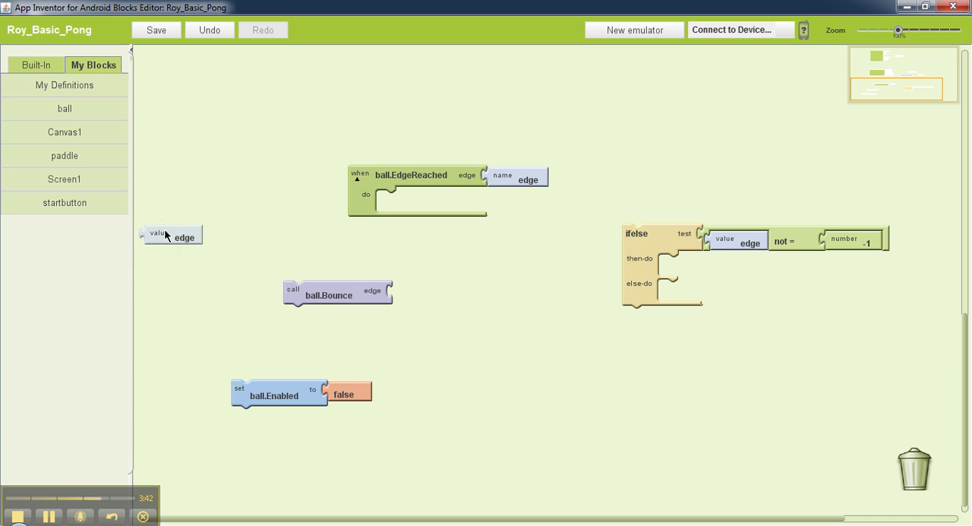
{"action": "left_click_drag", "start_coordinate": [173, 236], "coordinate": [418, 294]}
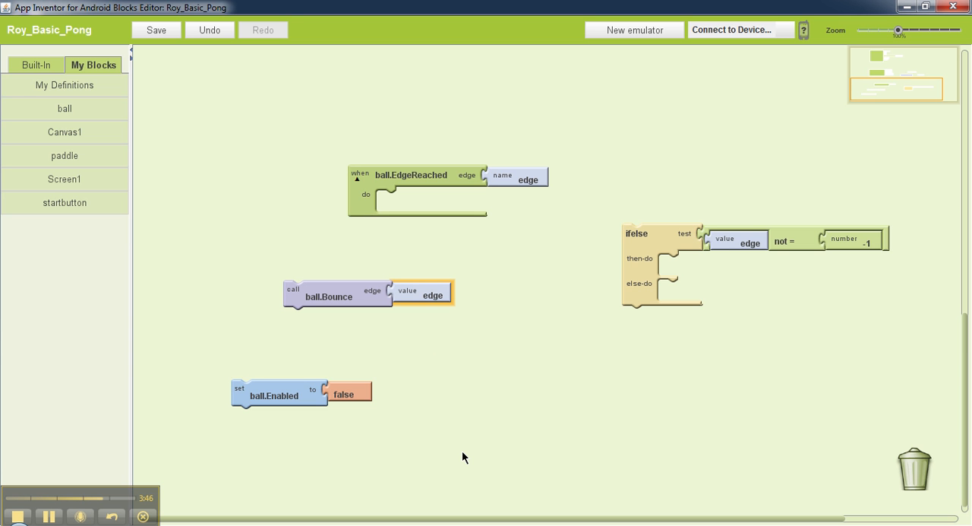
{"action": "mouse_move", "coordinate": [158, 468]}
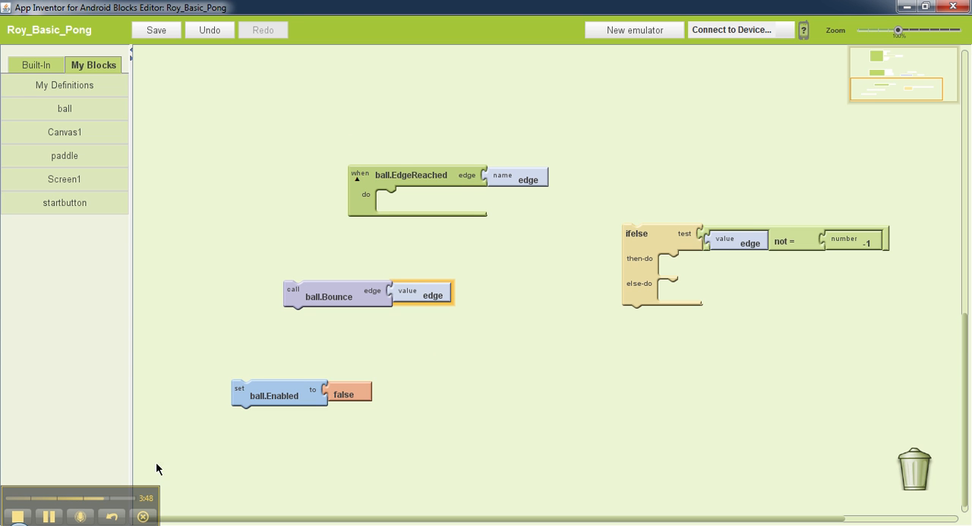
{"action": "mouse_move", "coordinate": [516, 350]}
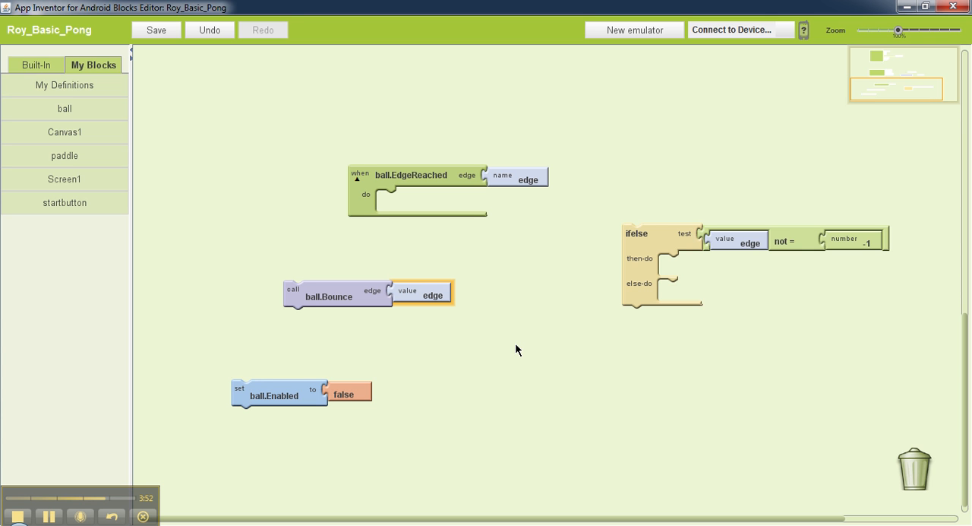
Save the Roy_Basic_Pong project again
{"action": "left_click", "coordinate": [155, 30]}
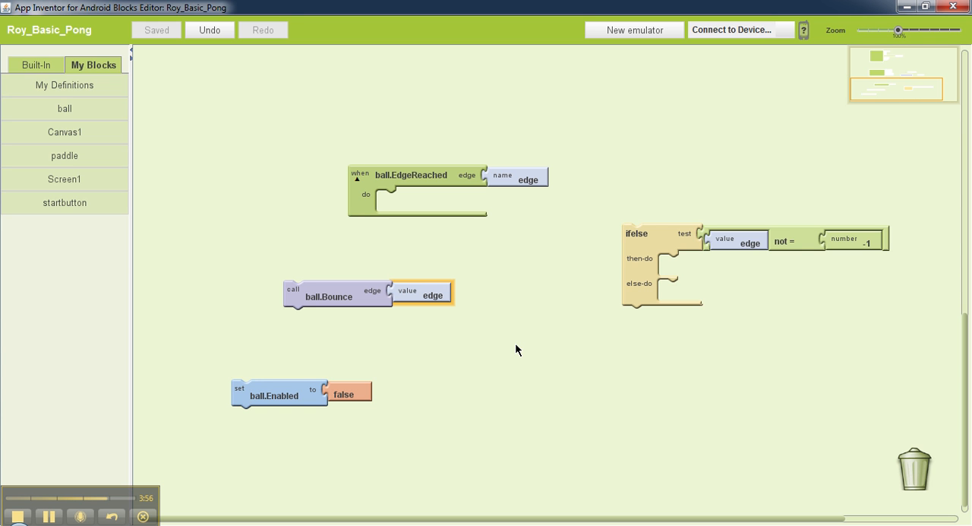